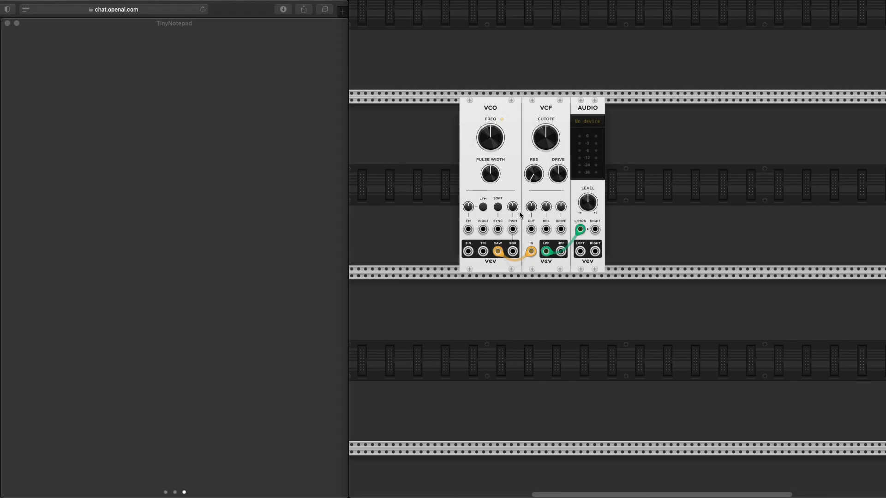
mouse_move(681, 171)
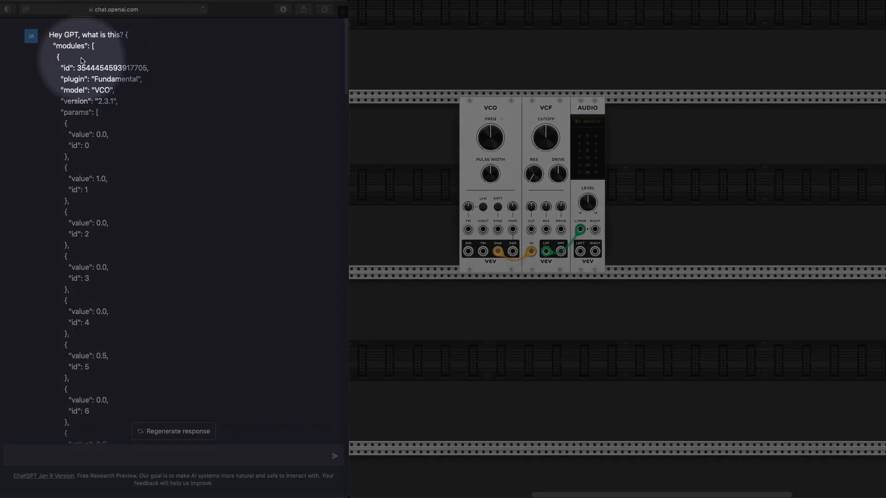
mouse_move(114, 44)
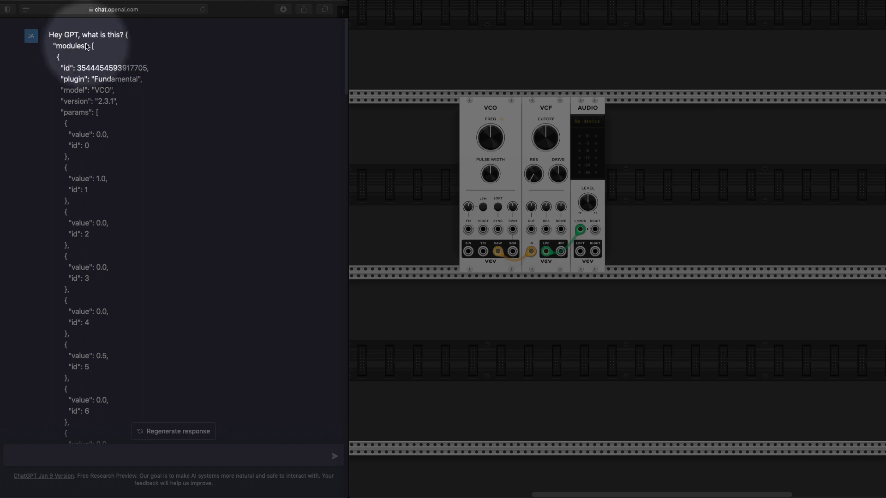
Scroll through the pasted patch JSON and ChatGPT's explanation of it as a modular synth patch
scroll(down, 3)
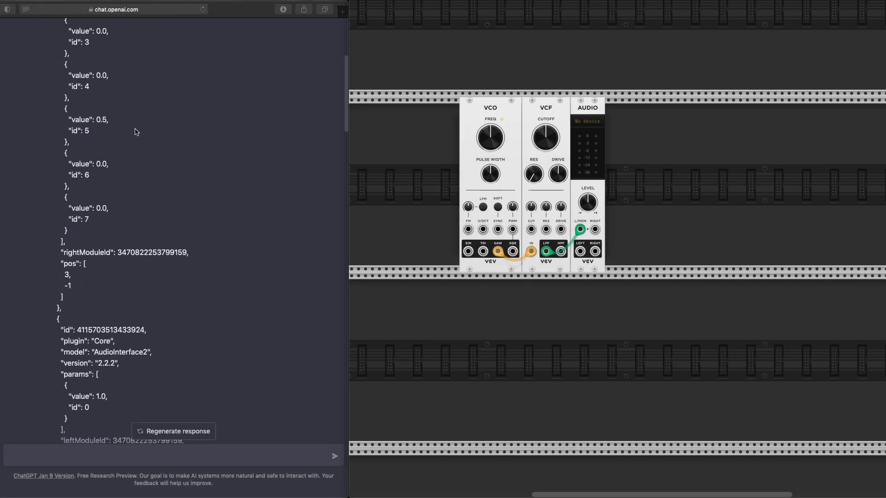
scroll(down, 3)
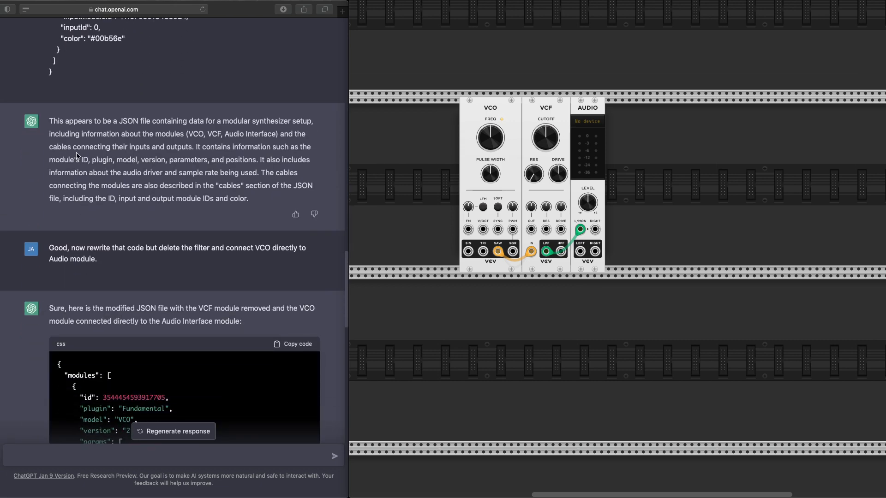
mouse_move(130, 136)
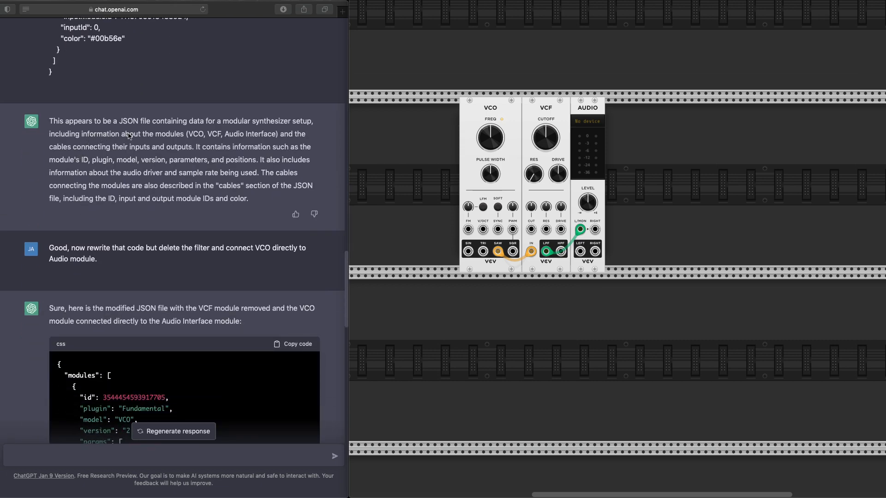
drag(195, 121, 245, 159)
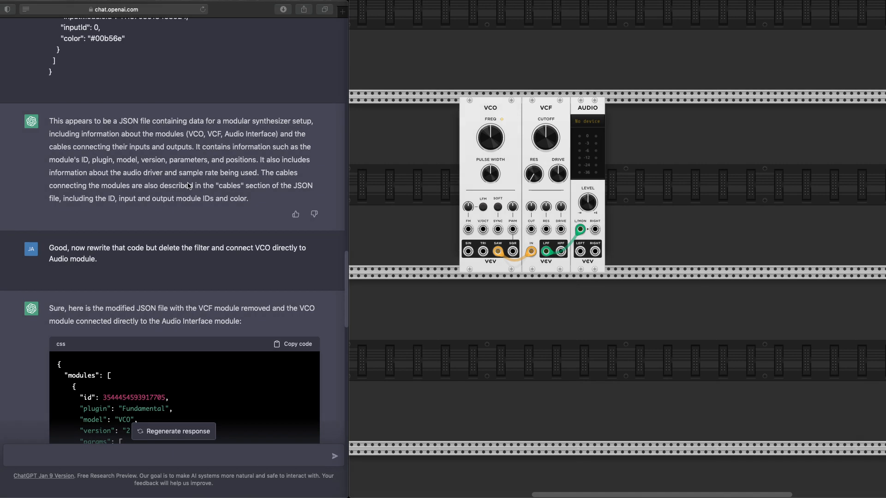
Scroll the modified JSON until the VCO entry's parameters for ids 0 through 3 are visible
scroll(down, 3)
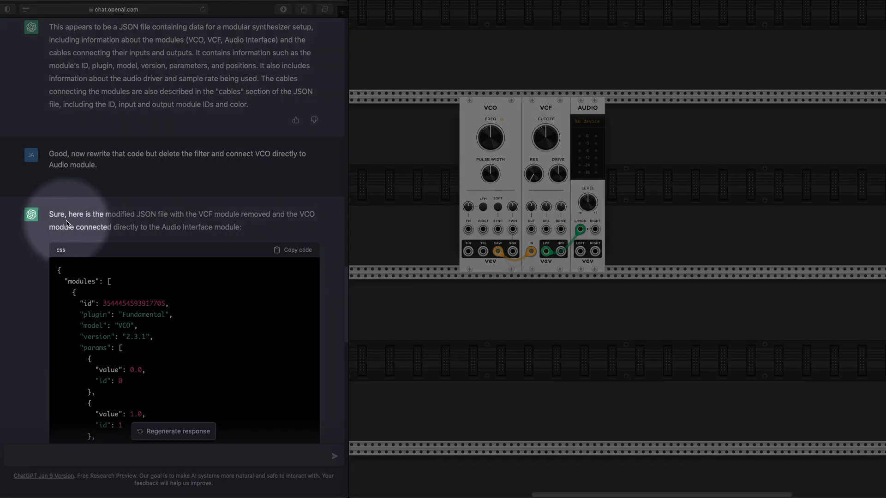
scroll(down, 3)
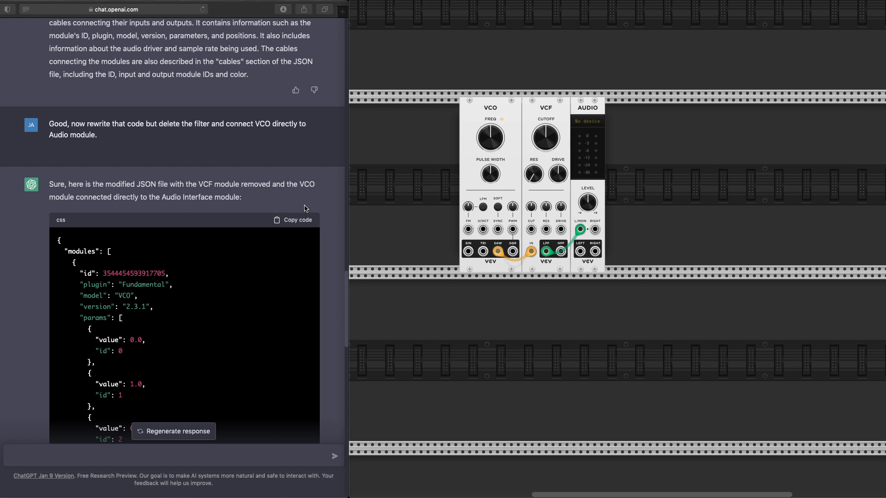
scroll(down, 3)
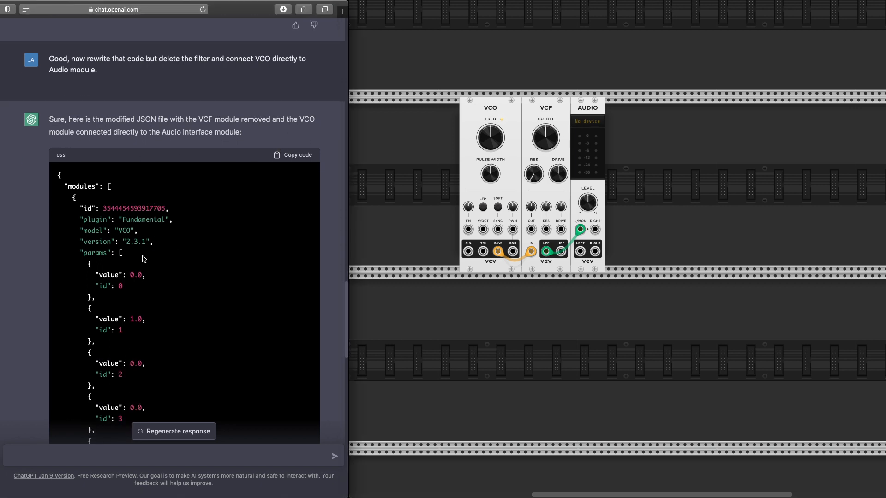
mouse_move(301, 161)
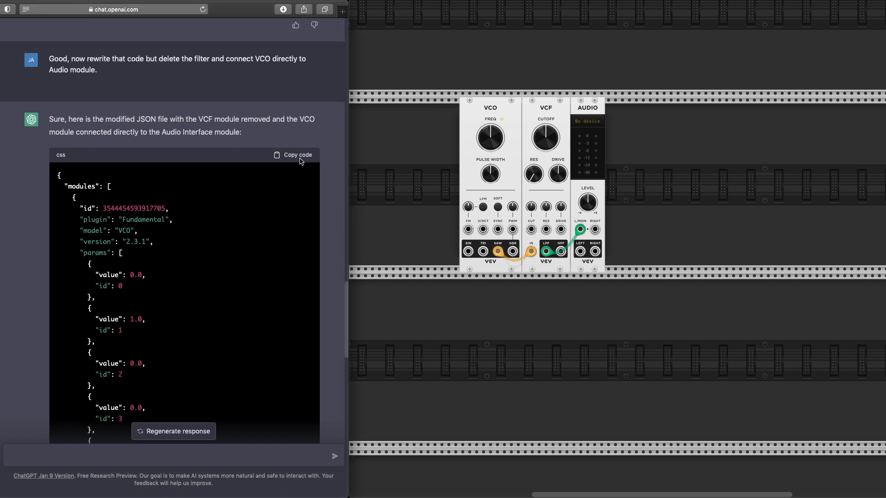
click(297, 154)
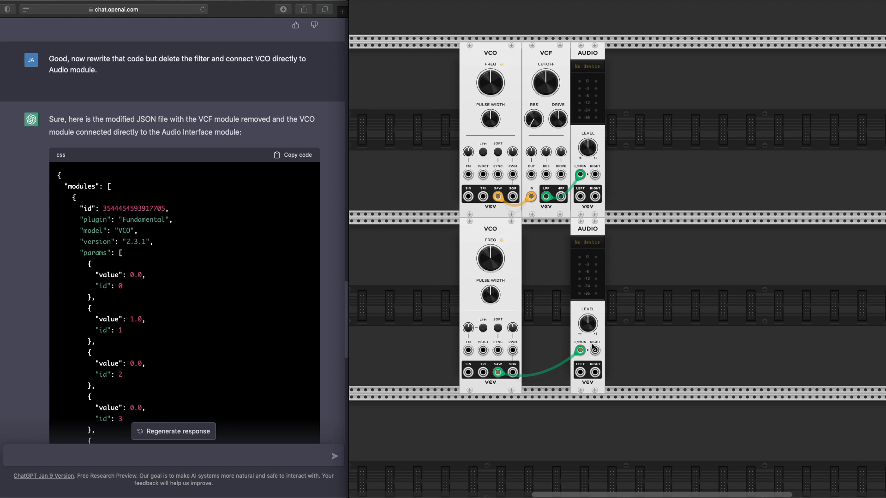
mouse_move(611, 349)
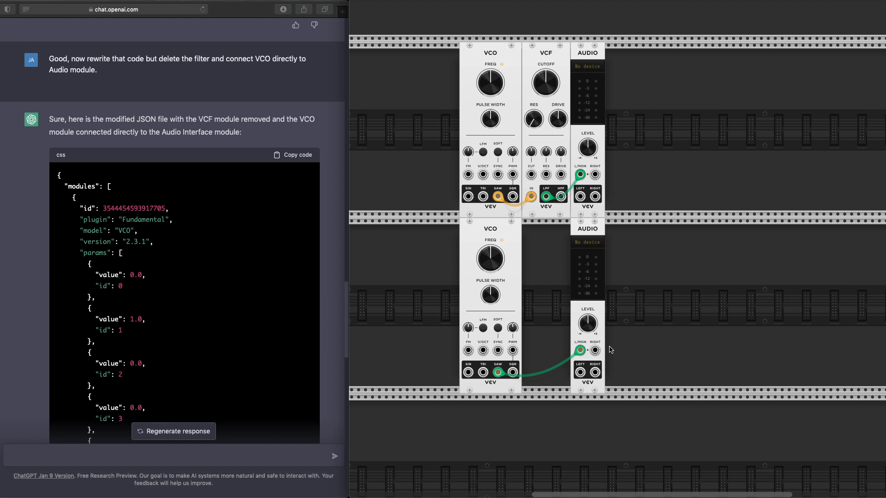